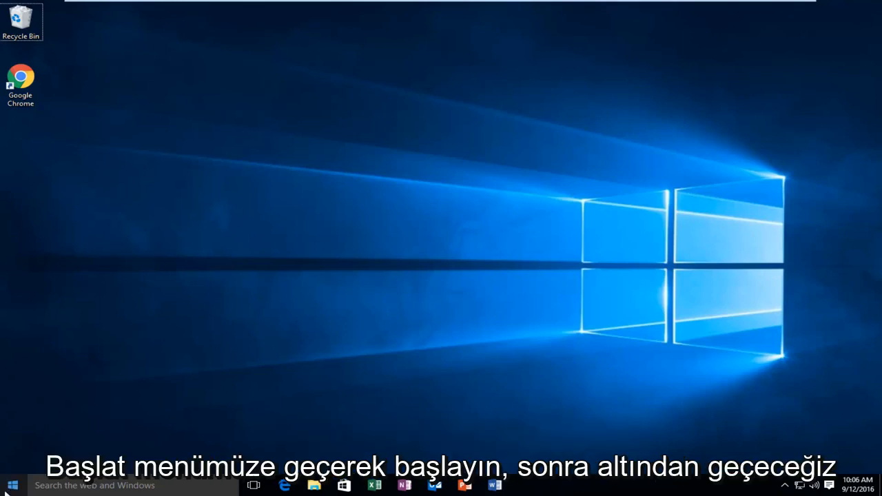
# - Open Windows Settings from the Start menu
pyautogui.click(11, 485)
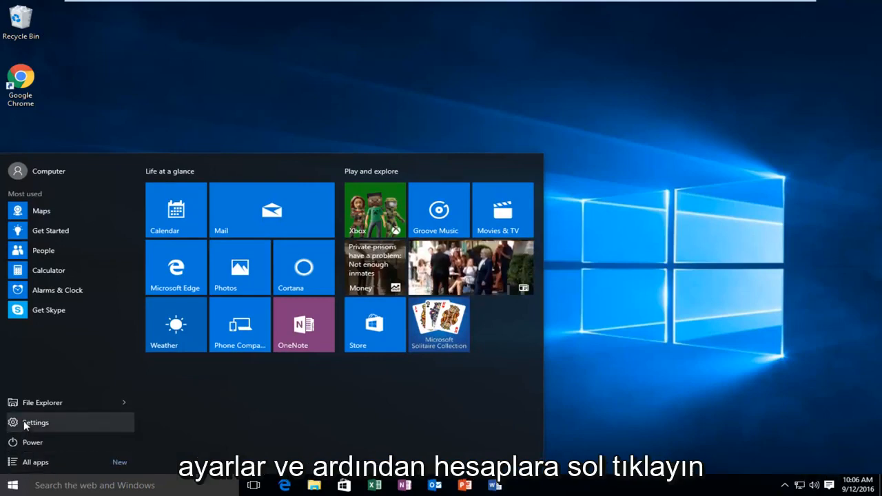
pyautogui.click(35, 422)
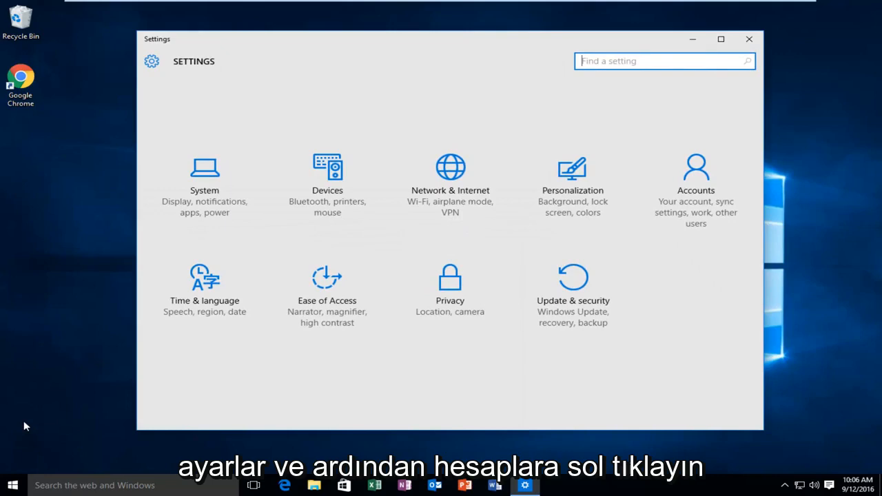
pyautogui.moveTo(696, 196)
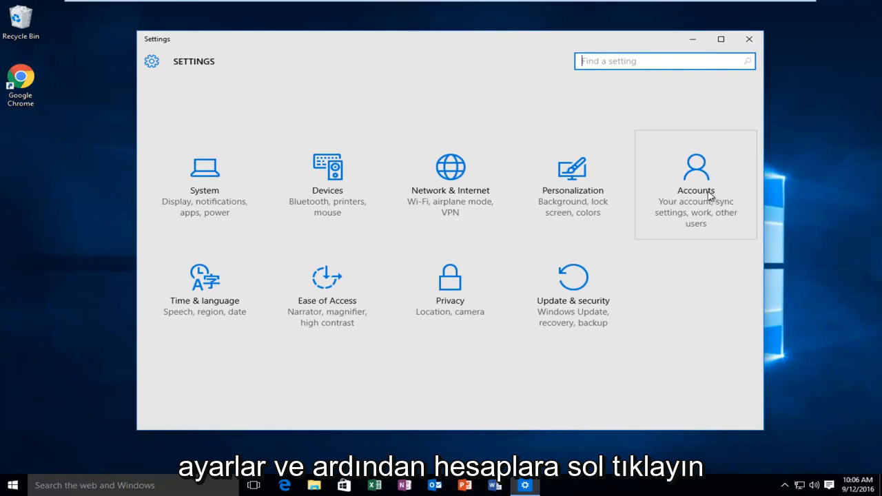
# - Go to Accounts and show the Sign-in options page
pyautogui.click(695, 184)
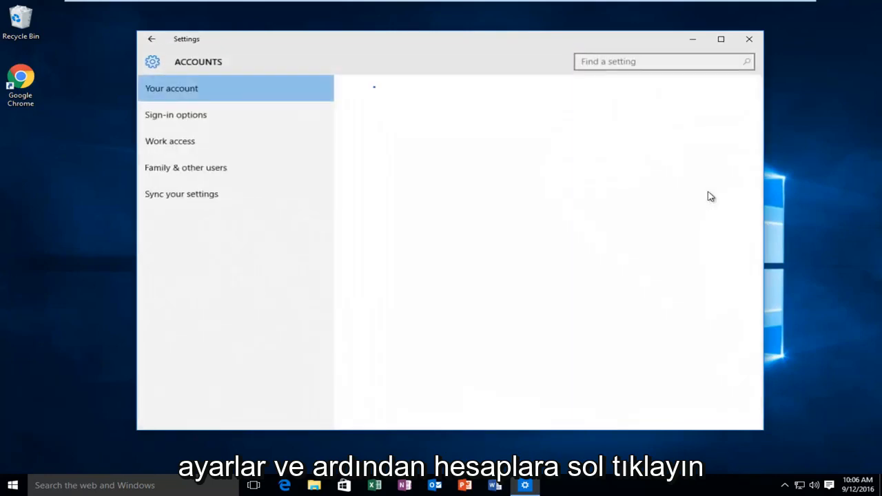
pyautogui.click(171, 89)
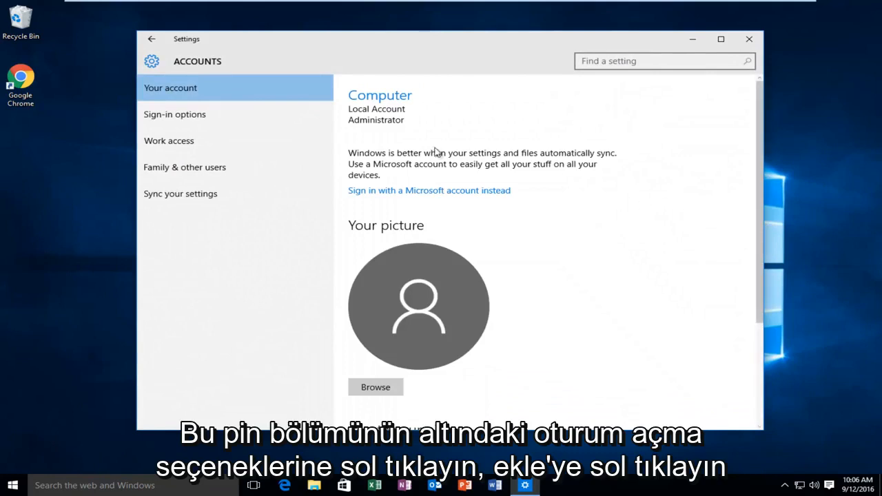
pyautogui.click(175, 115)
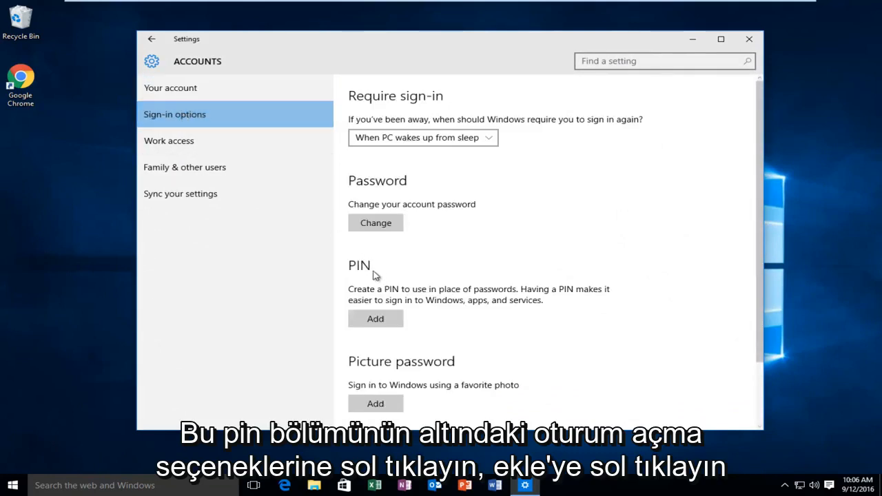
# - Choose Add under PIN to bring up the Set up a PIN dialog
pyautogui.click(720, 39)
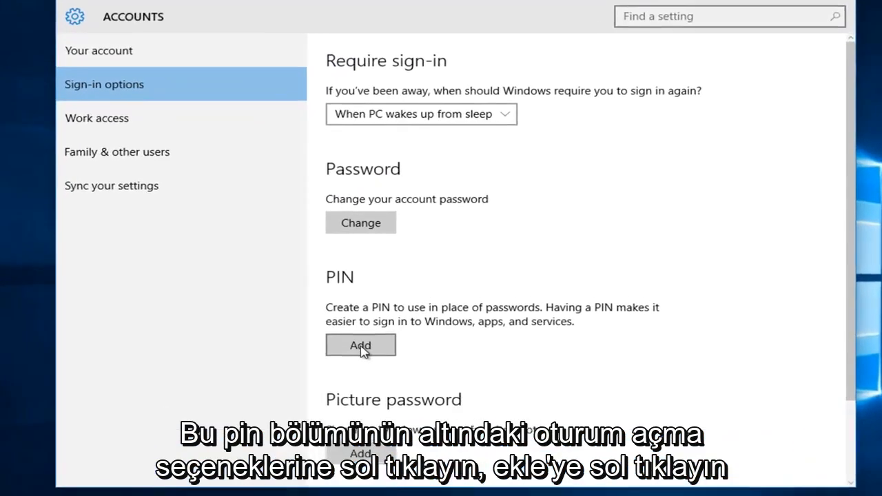
pyautogui.click(360, 345)
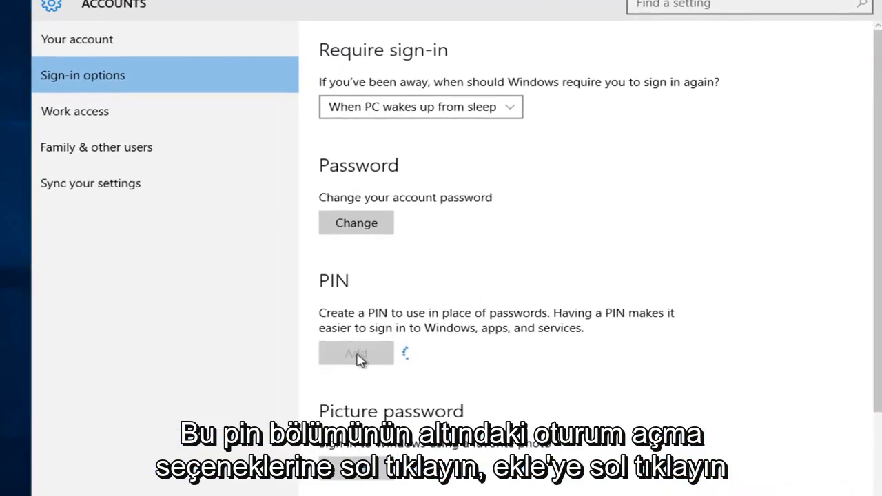
pyautogui.click(356, 352)
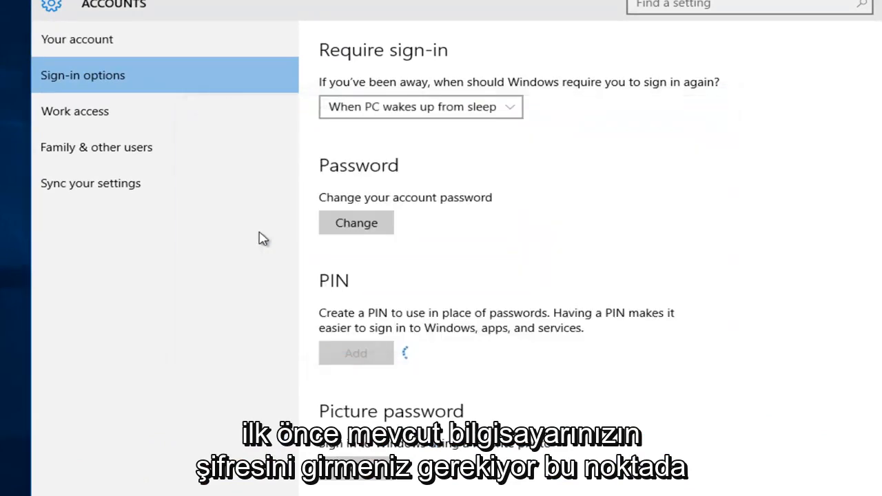
pyautogui.click(356, 353)
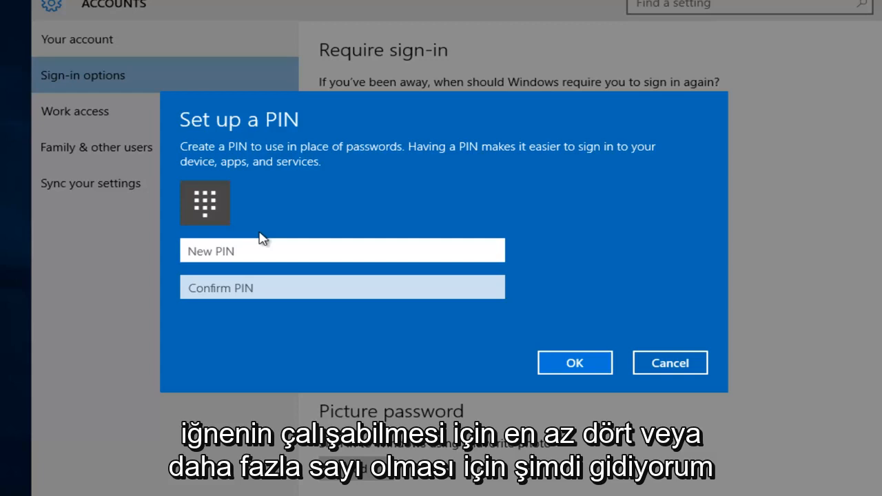
# - Enter and confirm a four-digit PIN, then accept it with OK
pyautogui.write('12')
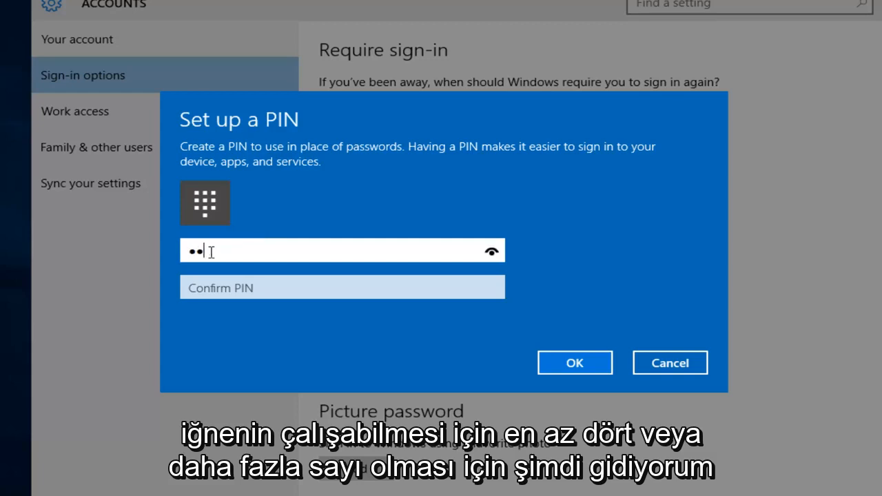
pyautogui.write('12')
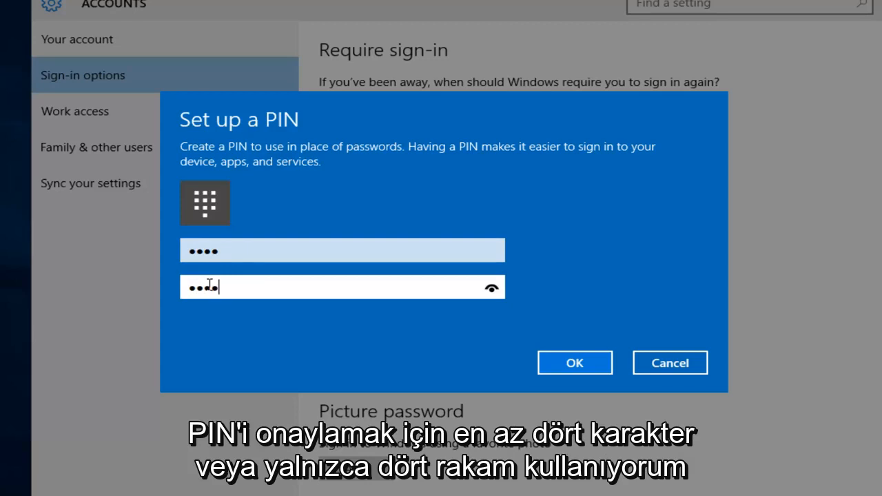
pyautogui.write('4')
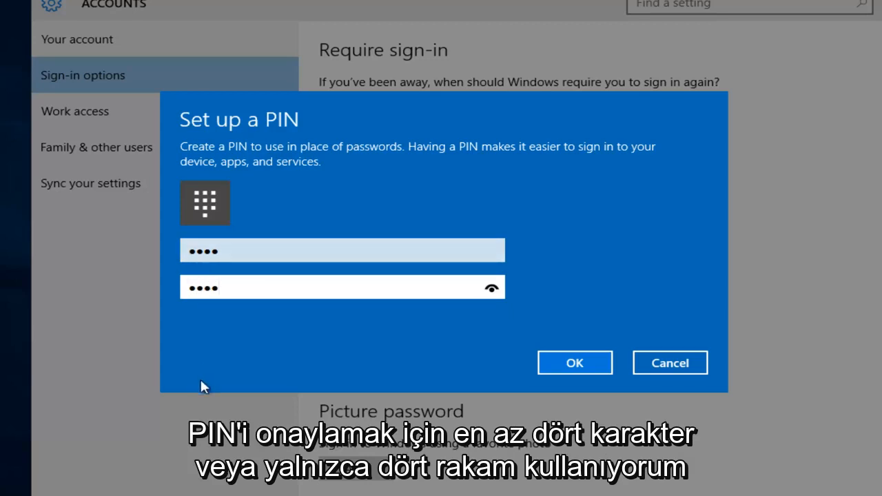
pyautogui.moveTo(229, 319)
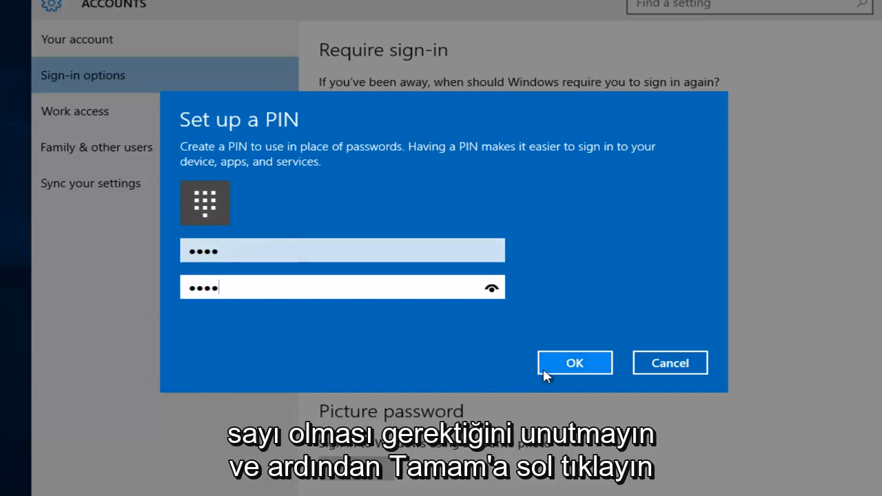
pyautogui.click(574, 363)
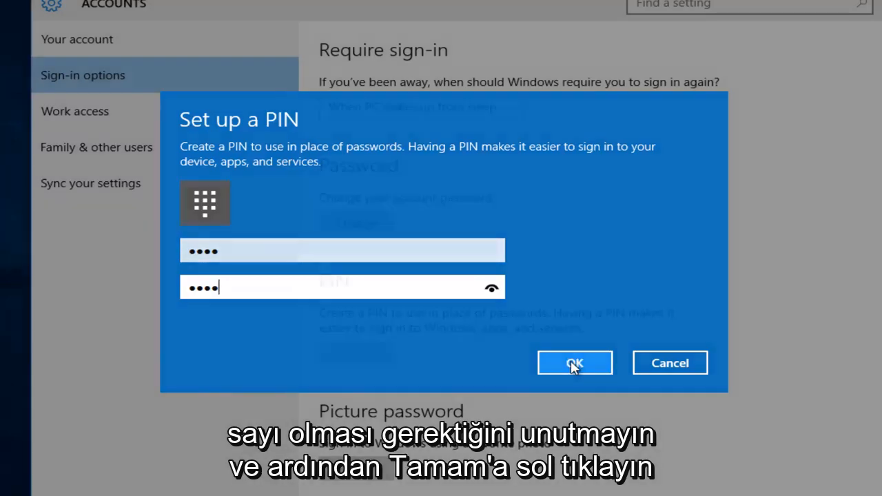
pyautogui.click(575, 363)
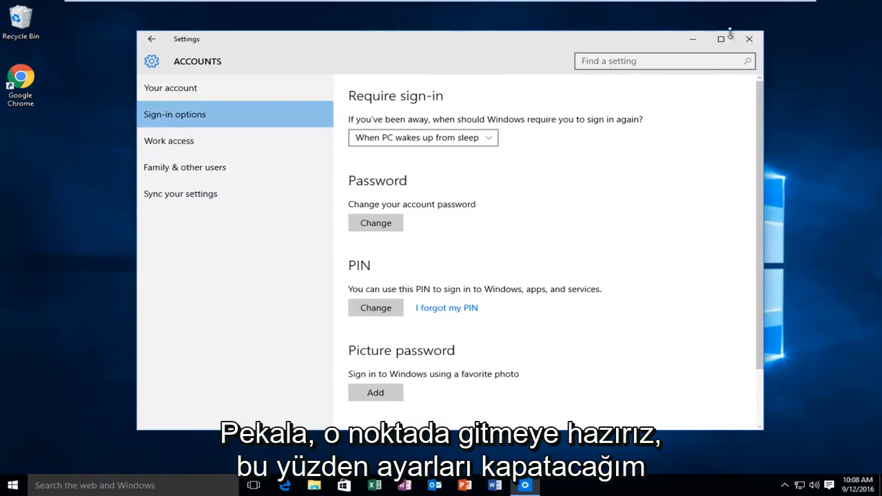
# - Close Settings and open the Start button's quick link menu
pyautogui.click(749, 38)
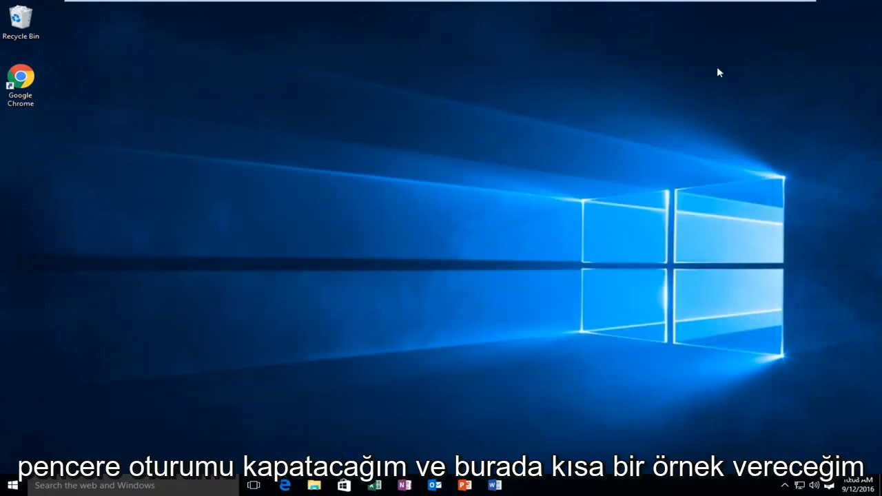
pyautogui.rightClick(12, 485)
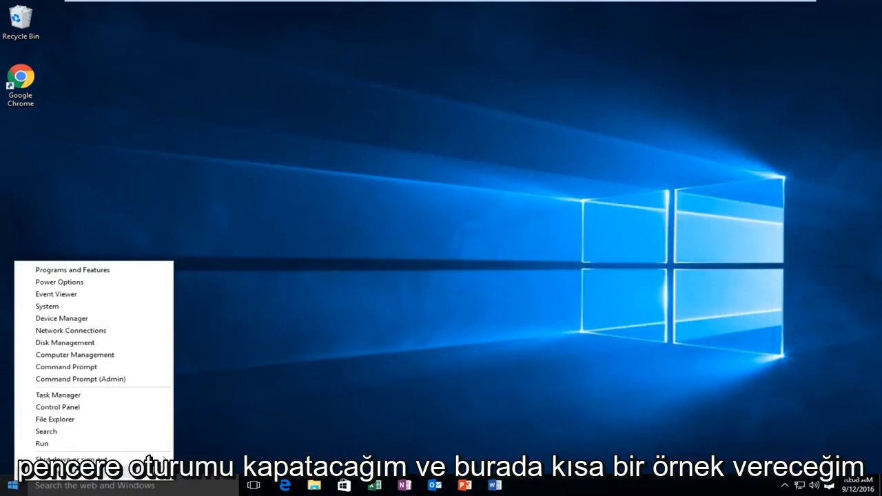